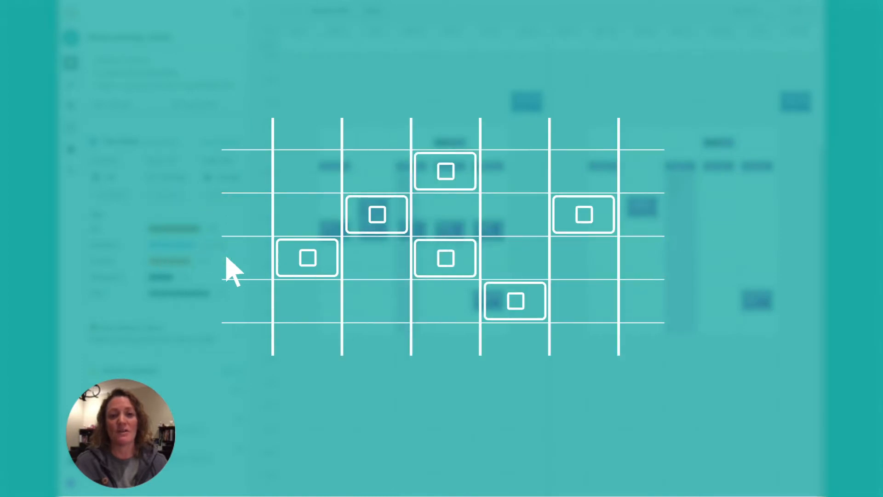
pyautogui.moveTo(383, 231)
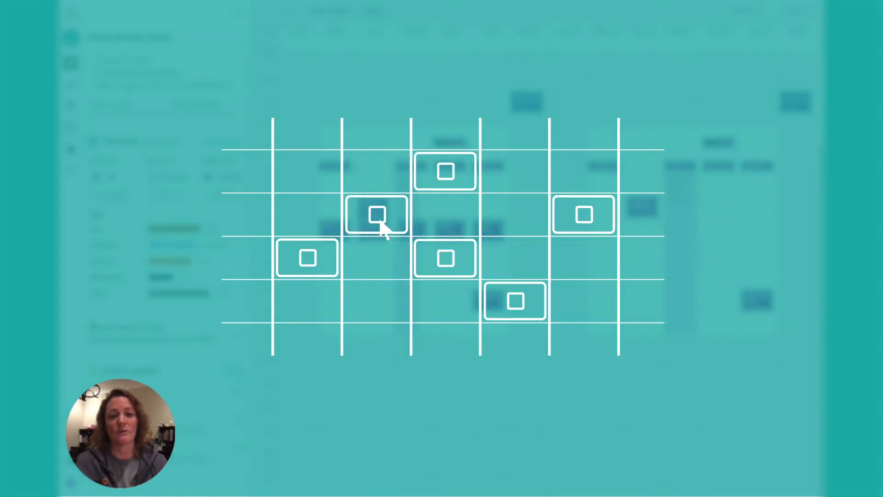
# - Create a new public scheduling link template from the + menu
pyautogui.click(376, 215)
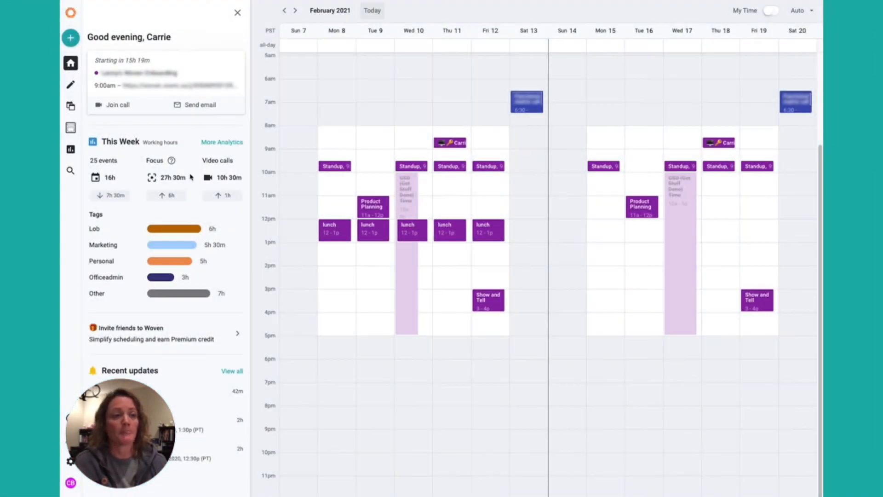
pyautogui.moveTo(71, 37)
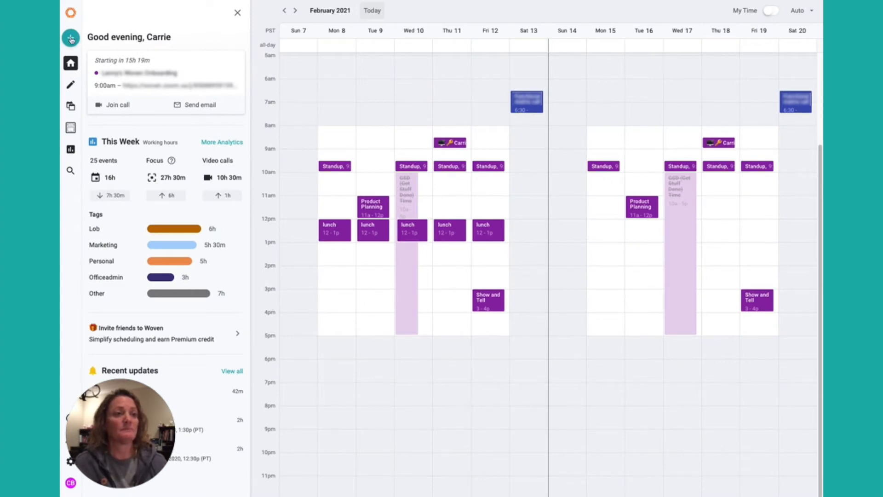
pyautogui.click(70, 37)
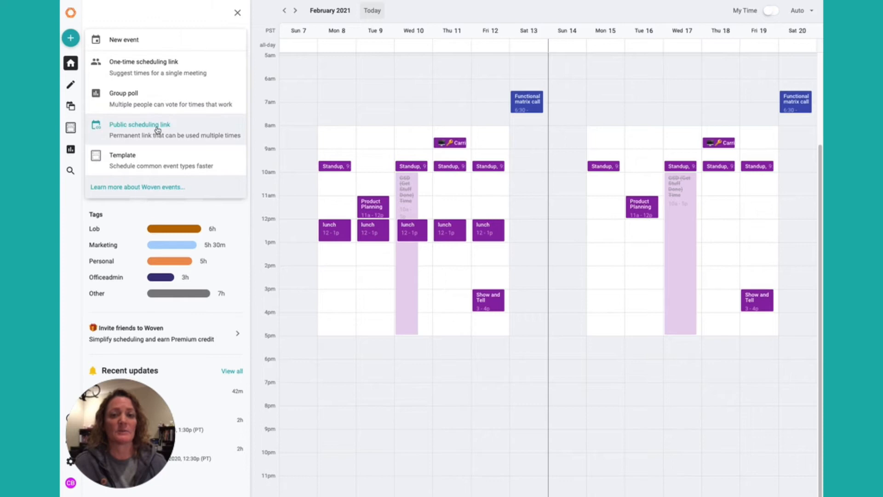
pyautogui.click(121, 160)
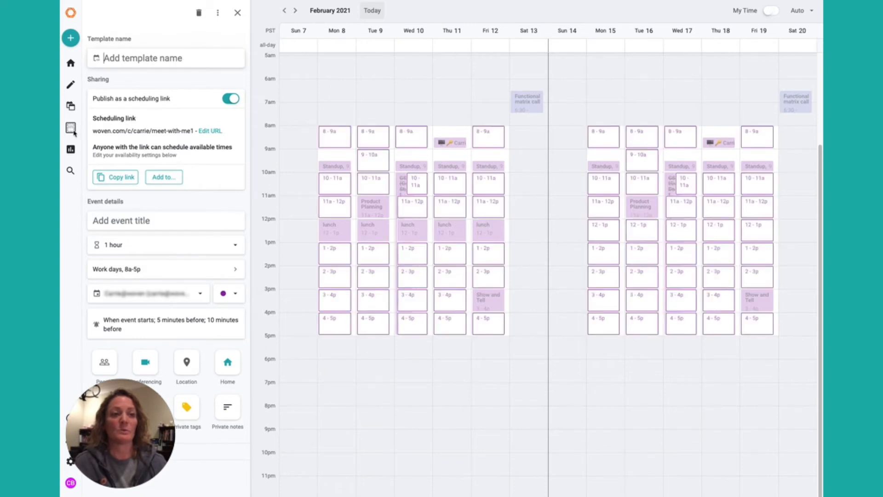
pyautogui.moveTo(71, 129)
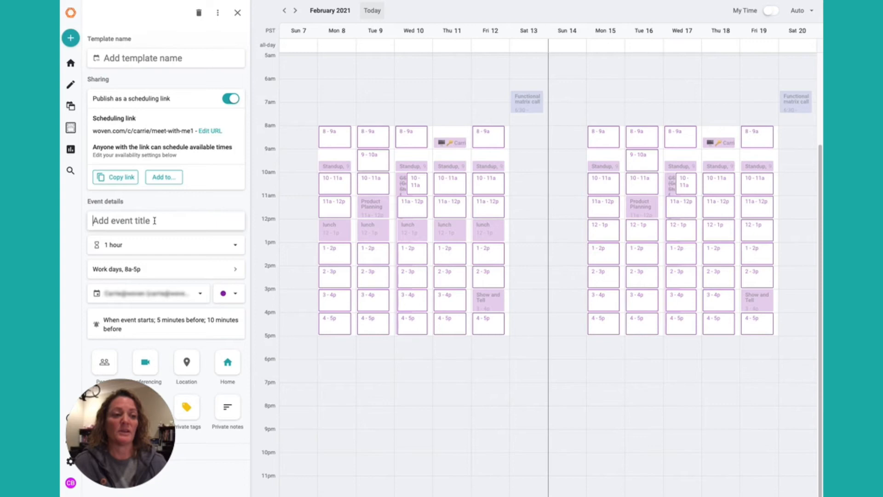
# - Enter 'Meet' as the event title and click away to save it
pyautogui.write('Meet')
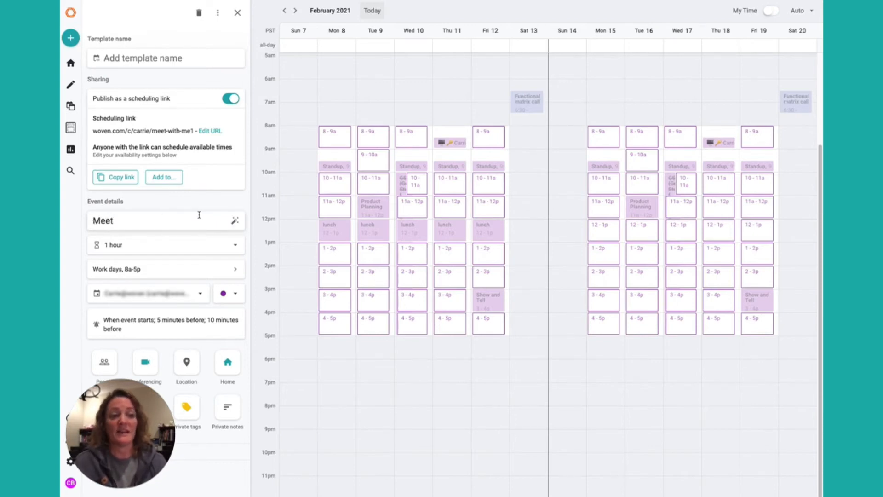
pyautogui.moveTo(235, 220)
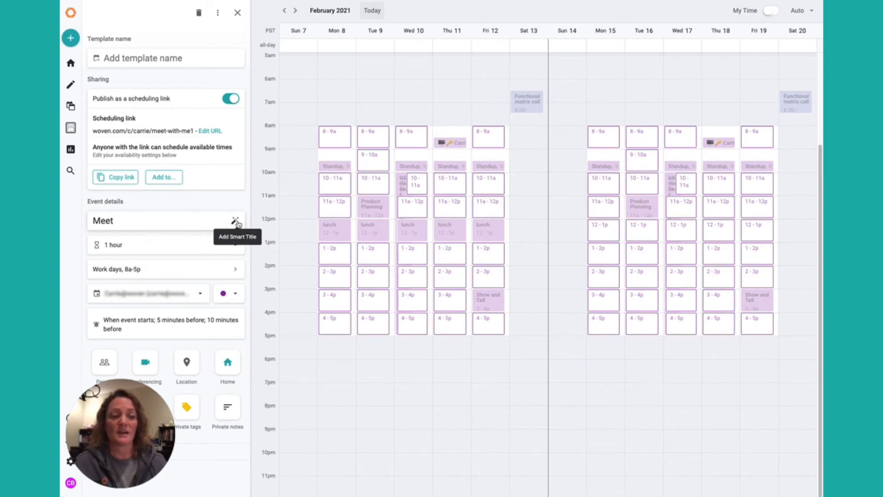
pyautogui.moveTo(181, 256)
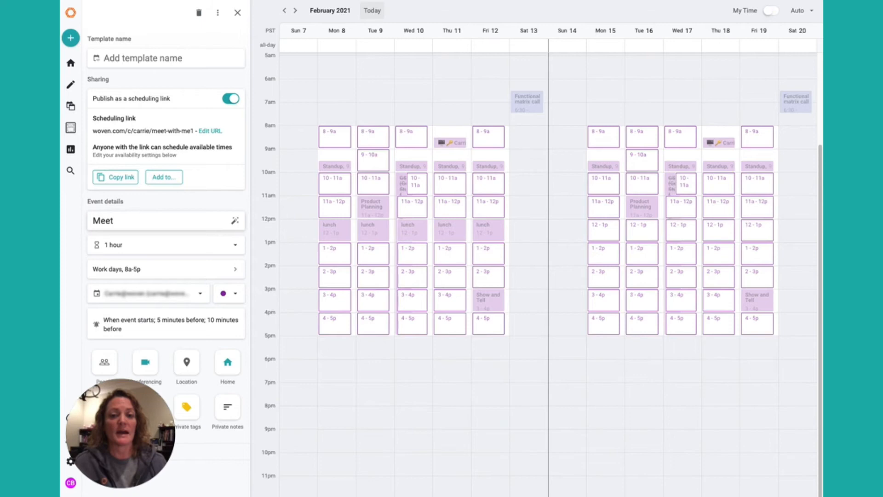
pyautogui.click(165, 220)
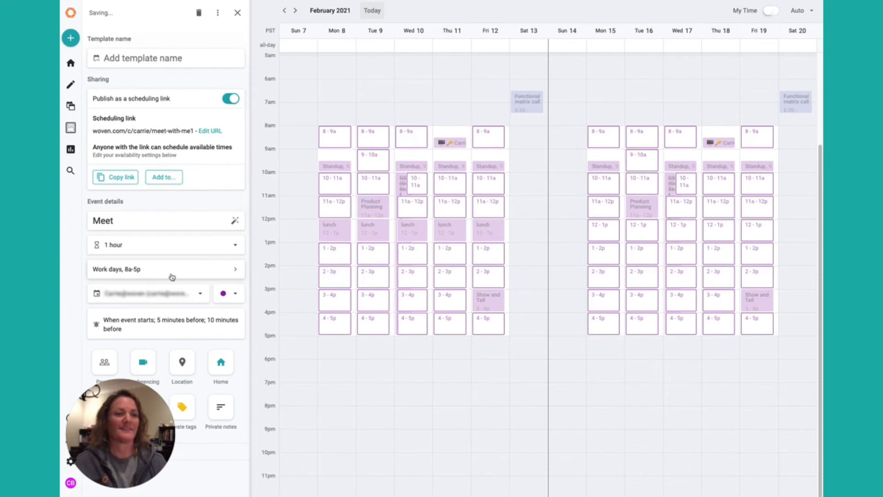
pyautogui.click(166, 269)
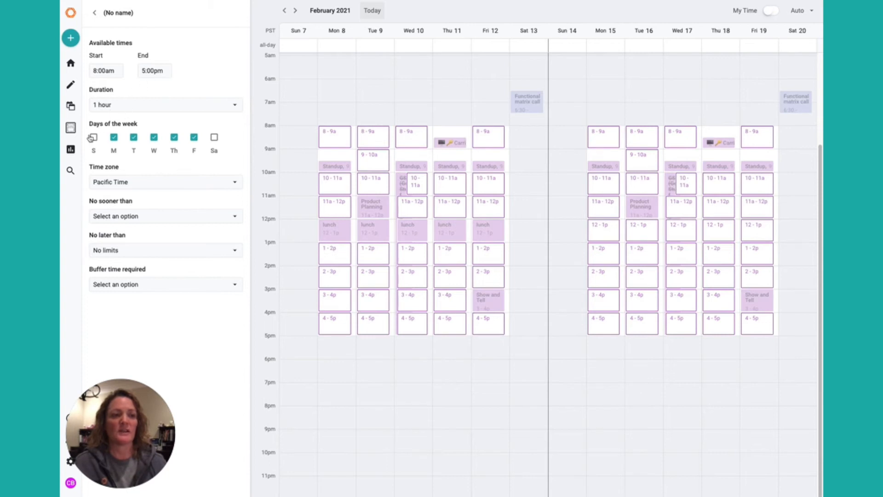
pyautogui.click(93, 137)
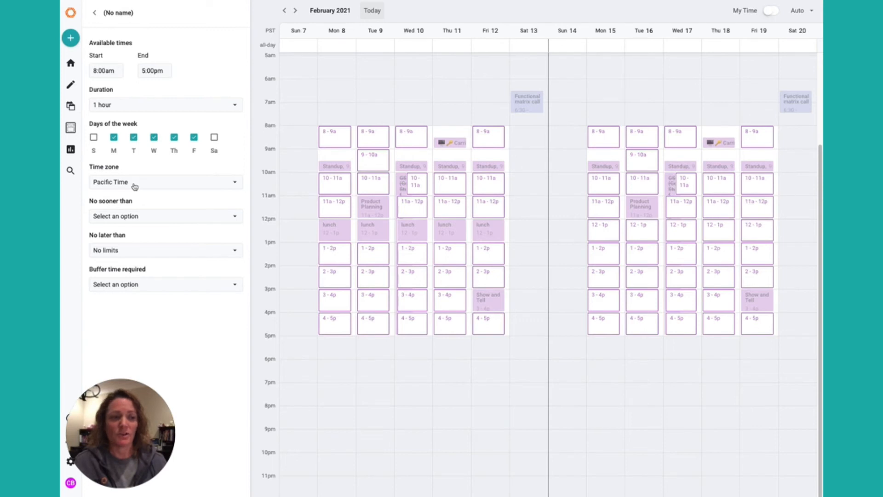
pyautogui.moveTo(121, 216)
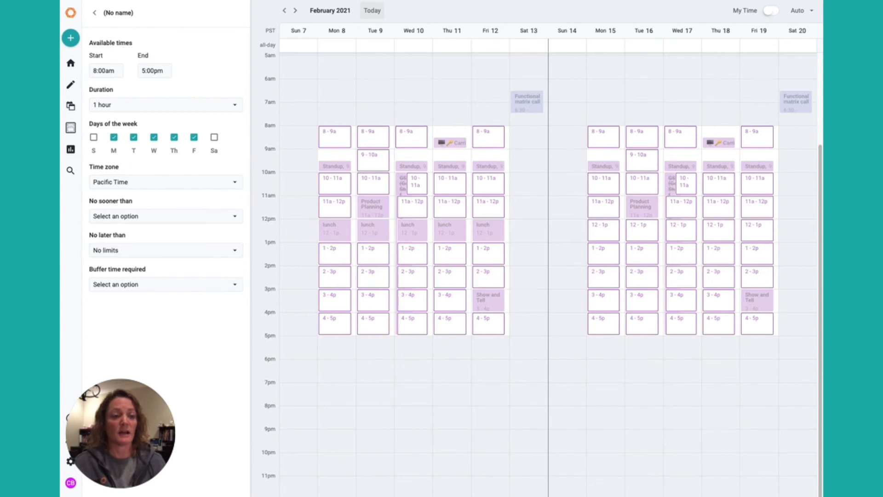
pyautogui.moveTo(173, 295)
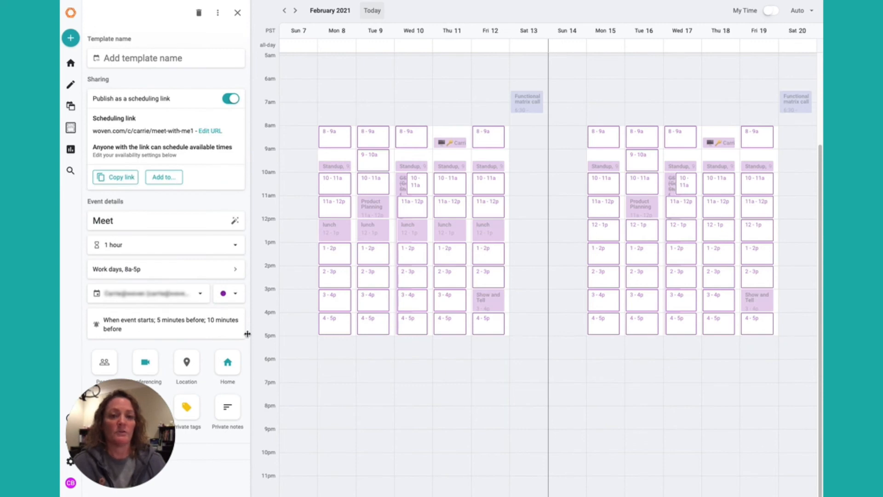
pyautogui.moveTo(197, 359)
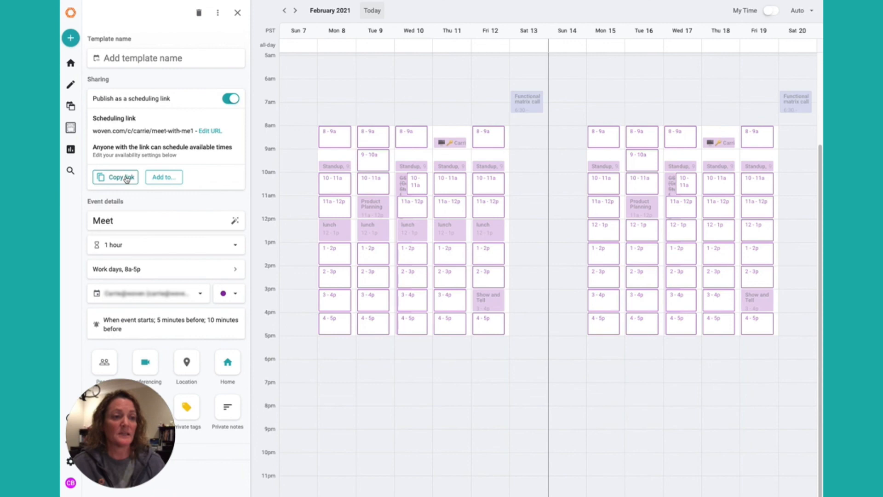
# - Open the Add to… menu showing Email signature and Website options for the Meet link
pyautogui.click(163, 176)
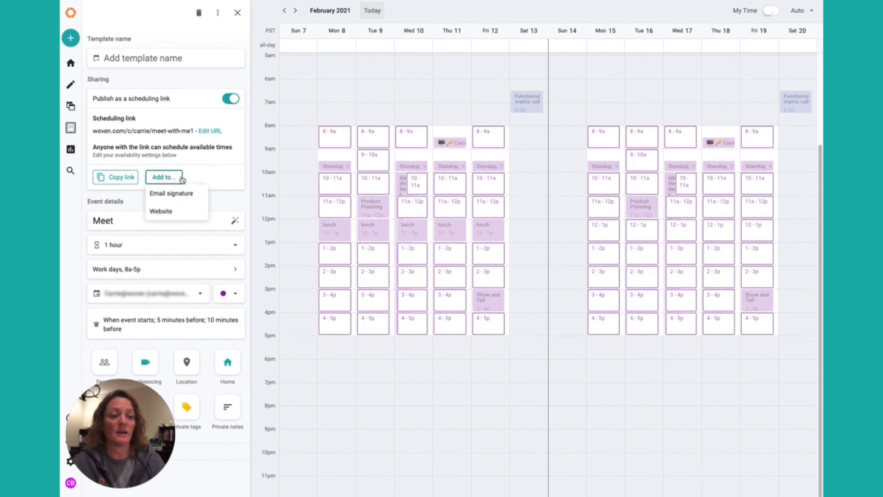
pyautogui.moveTo(171, 193)
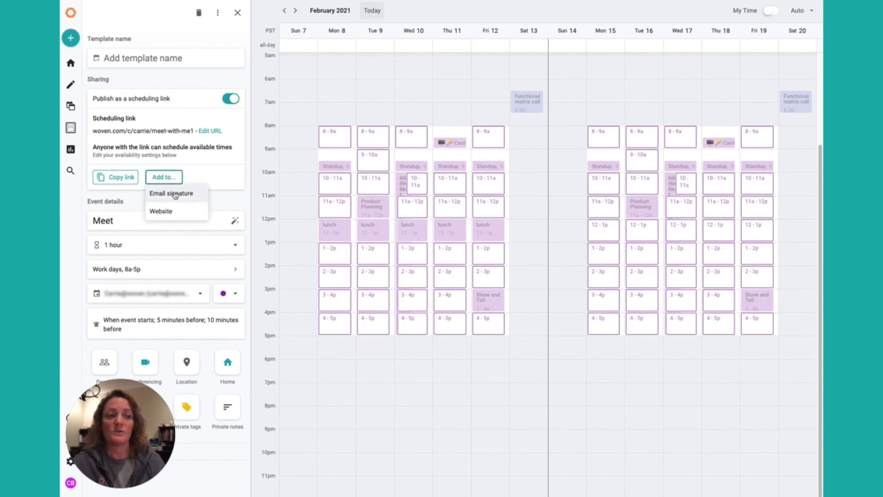
pyautogui.moveTo(166, 211)
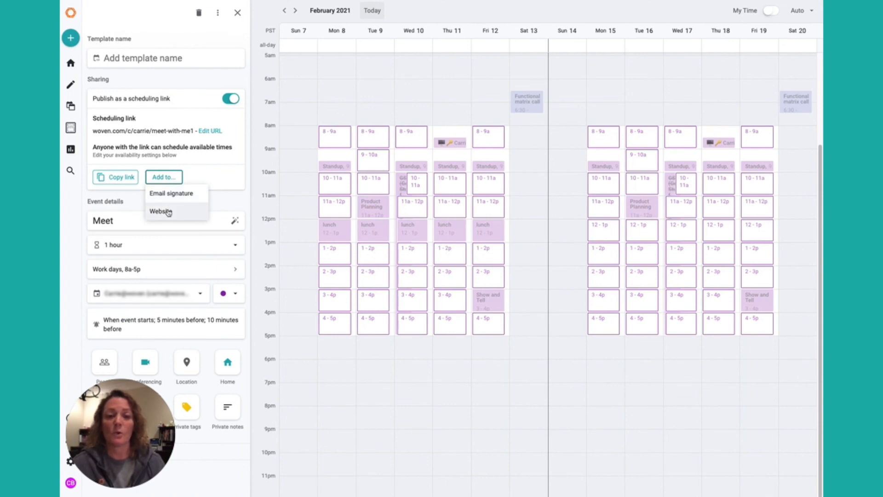